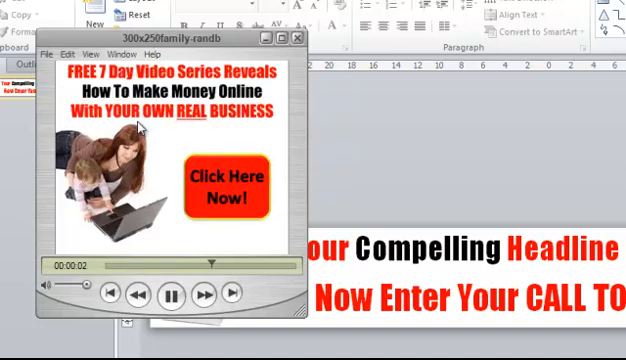
Play the sample banner, duplicate slide 1, and select the copy's Click Here button
click(174, 291)
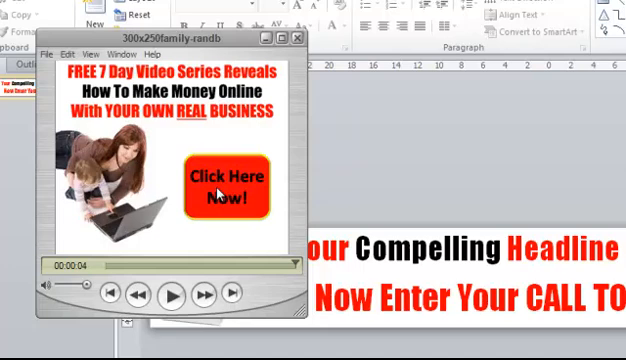
mouse_move(204, 187)
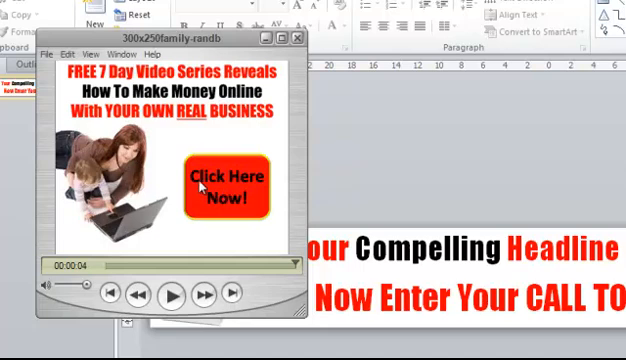
mouse_move(213, 191)
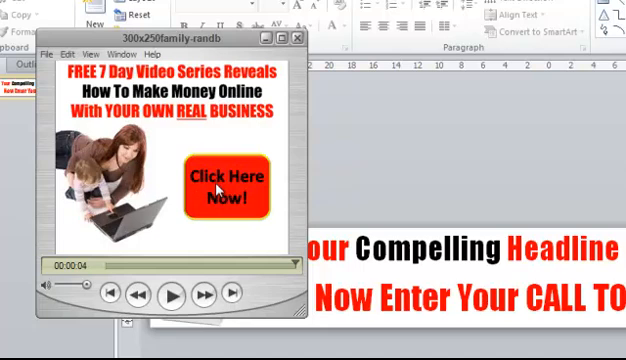
mouse_move(218, 188)
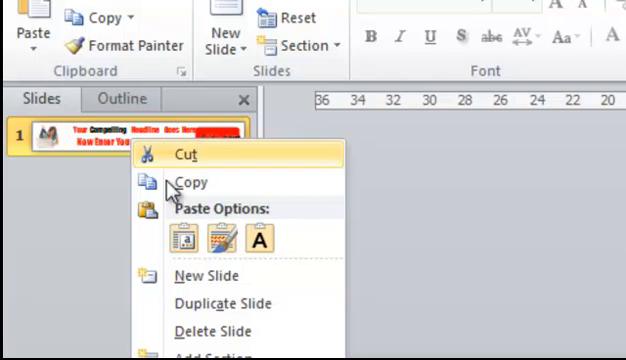
click(206, 276)
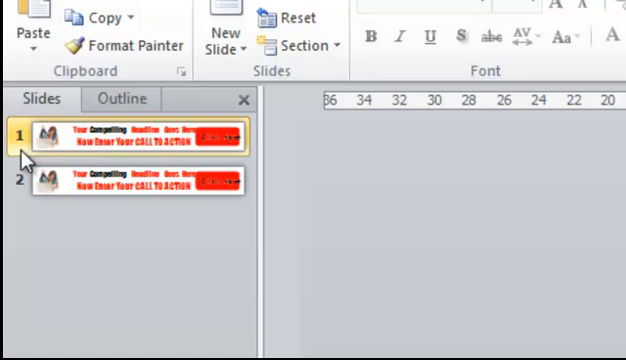
mouse_move(20, 140)
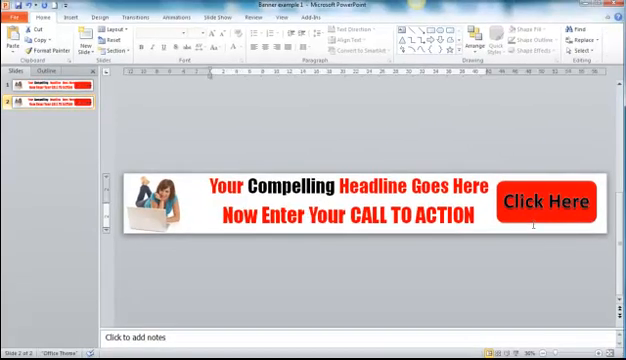
click(535, 201)
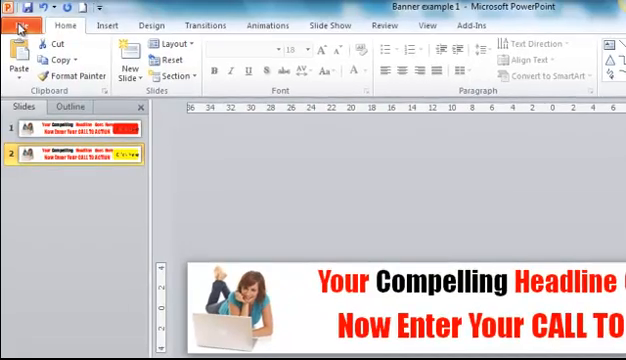
Save the current slide only as the GIF 'Banner example 2'
click(20, 24)
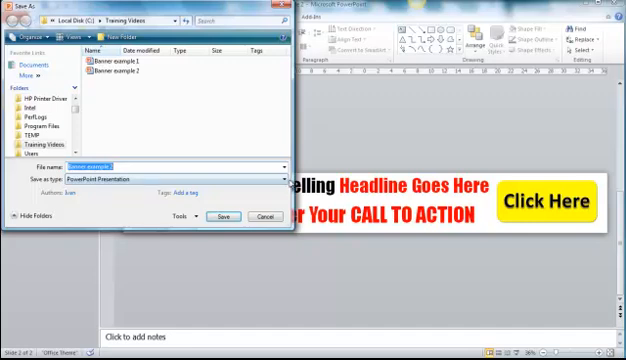
click(270, 179)
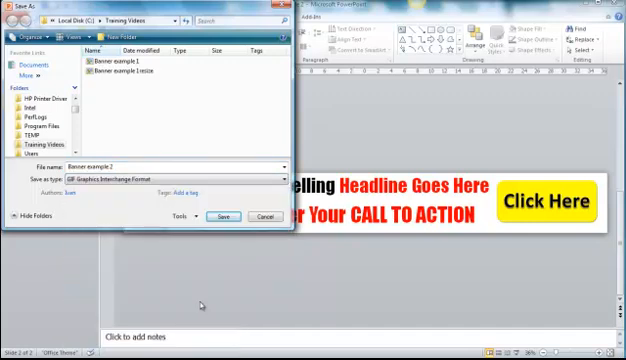
click(222, 216)
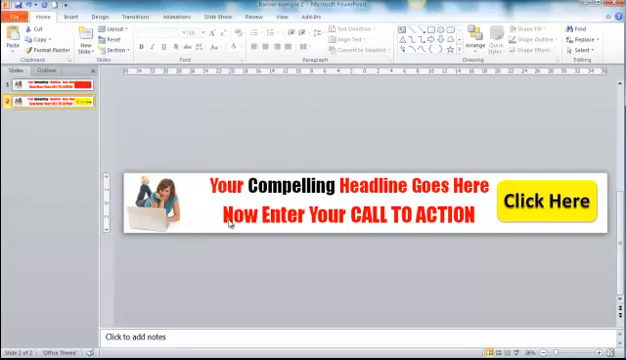
mouse_move(245, 264)
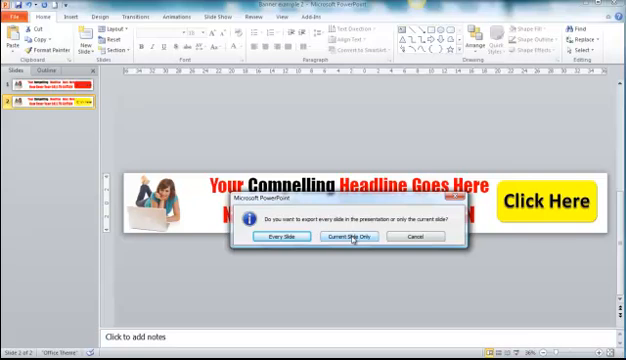
click(351, 236)
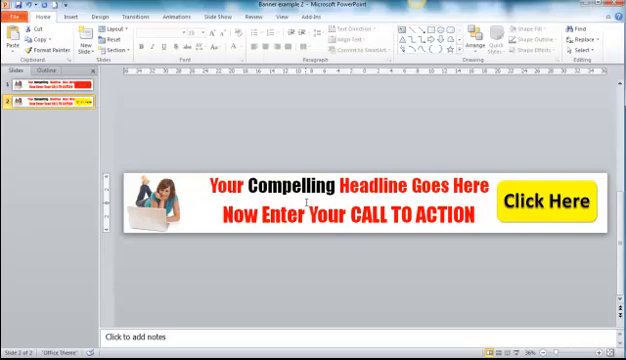
mouse_move(295, 341)
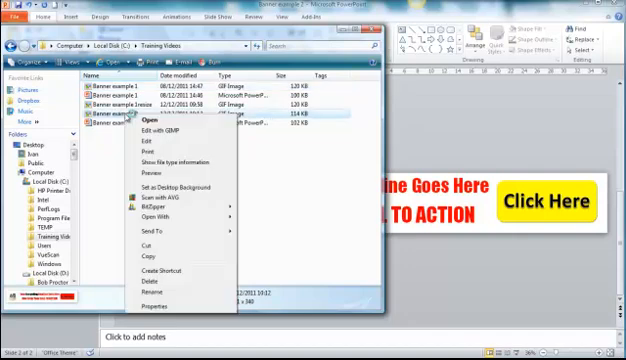
mouse_move(168, 217)
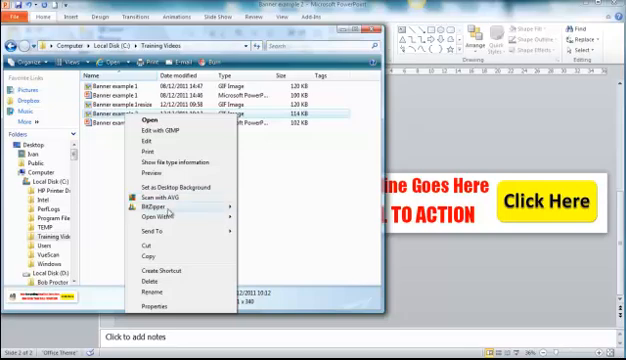
mouse_move(160, 214)
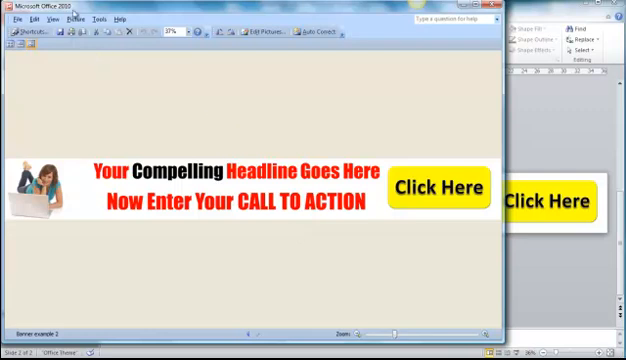
Resize the picture to a custom 728 x 90 and save it as 'Banner example 2 resize'
click(78, 18)
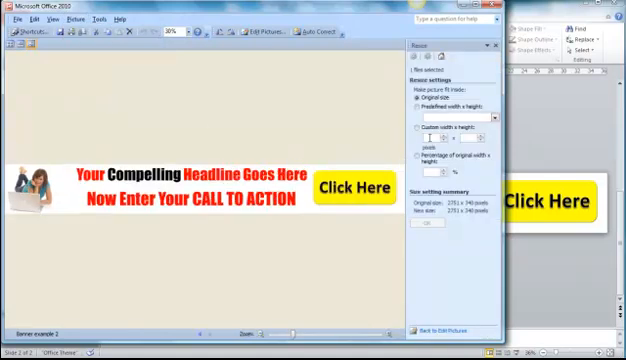
click(419, 125)
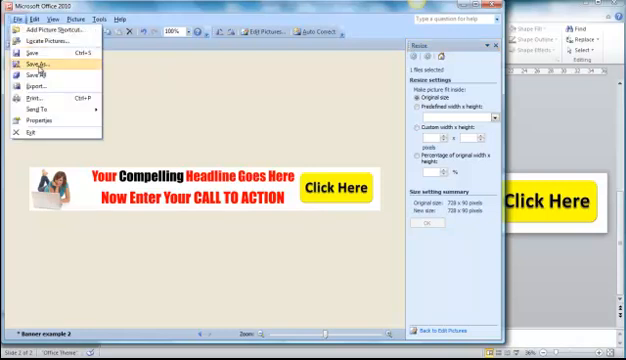
click(38, 66)
text(Banner example 2 resize)
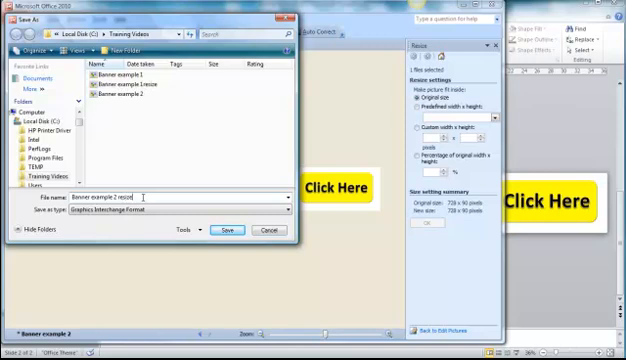
click(225, 230)
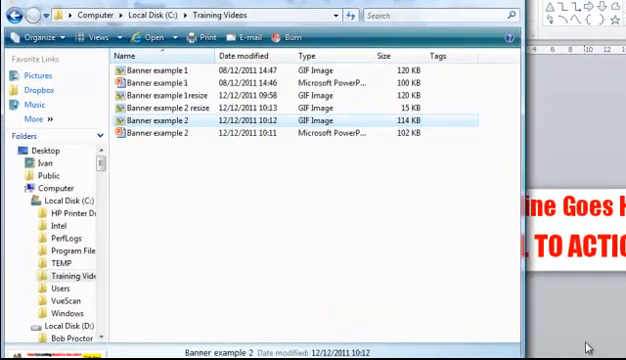
mouse_move(187, 152)
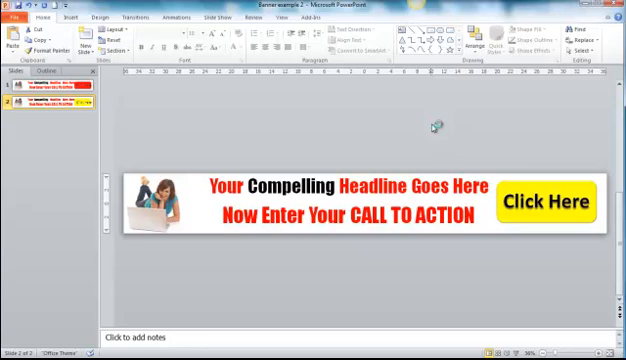
mouse_move(431, 129)
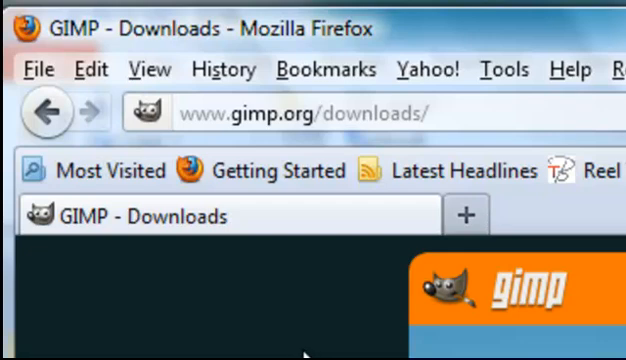
mouse_move(212, 170)
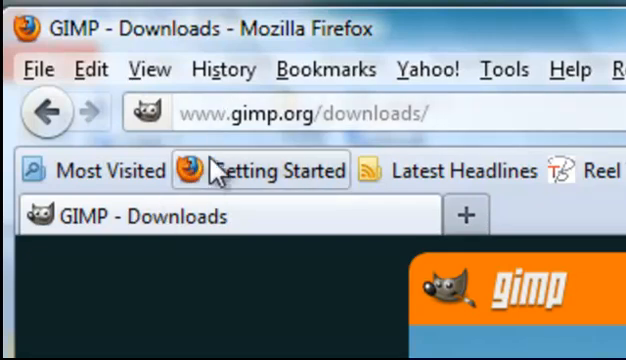
mouse_move(285, 135)
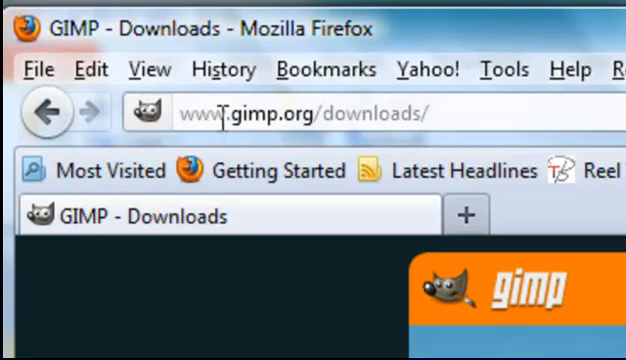
mouse_move(278, 140)
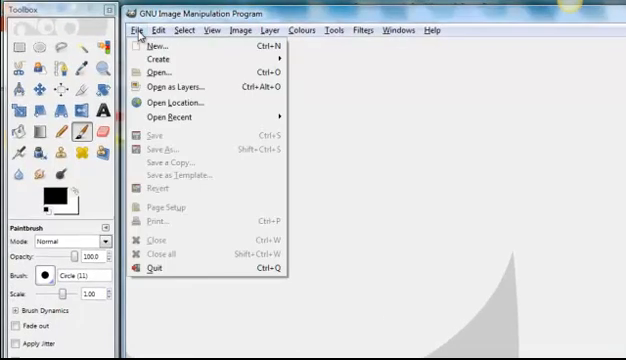
Set up a new 728 x 90 pixel image filled with transparency
click(157, 45)
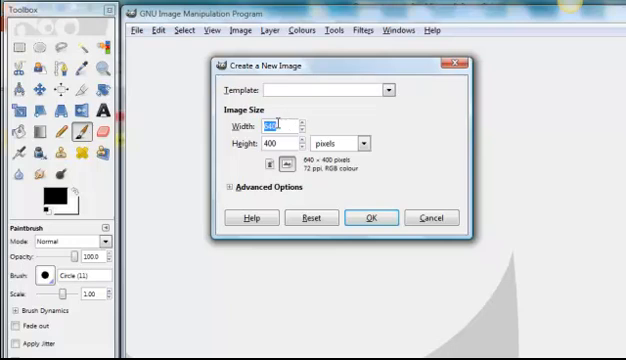
text(7)
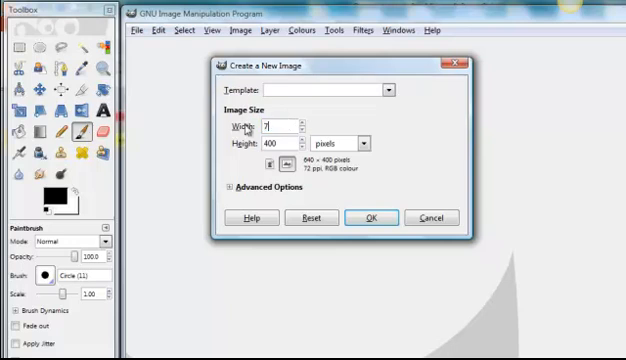
text(28)
click(281, 143)
text(9)
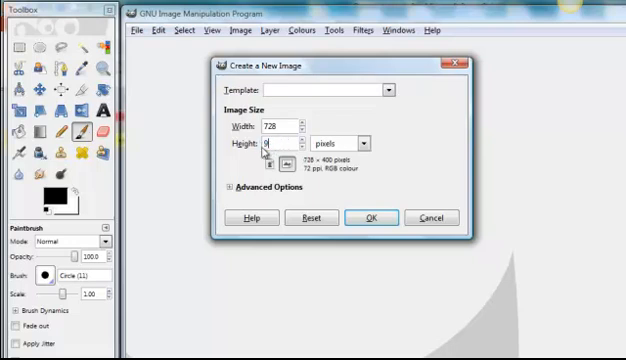
text(0)
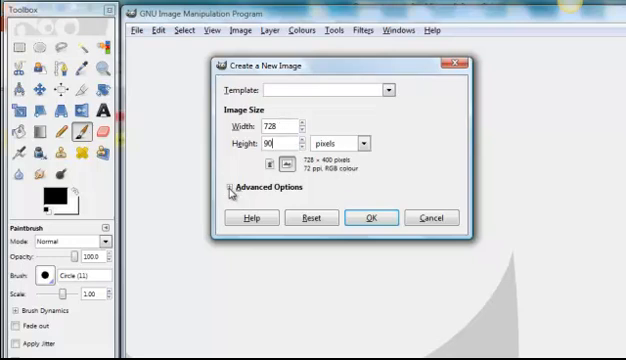
click(232, 187)
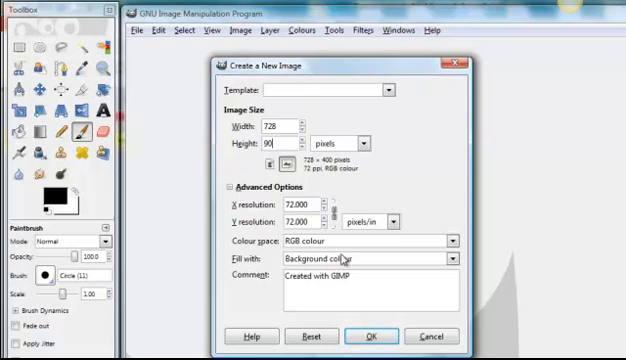
click(452, 259)
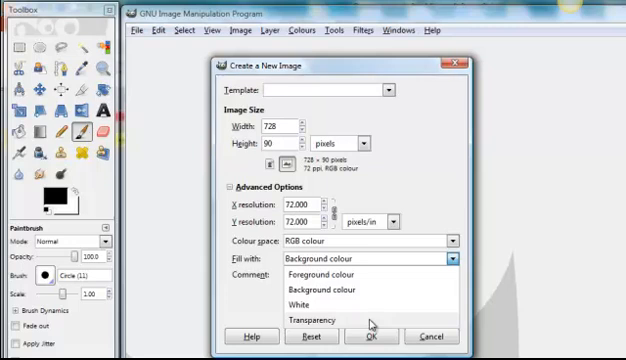
click(318, 320)
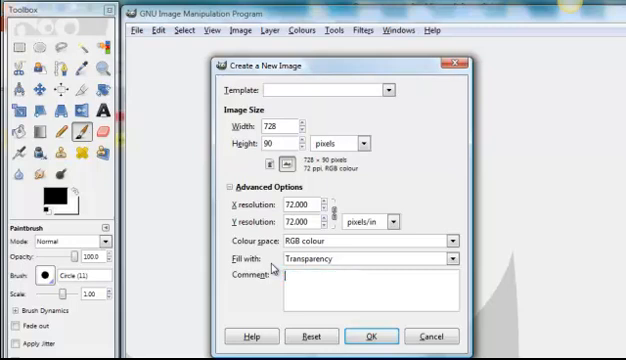
mouse_move(335, 272)
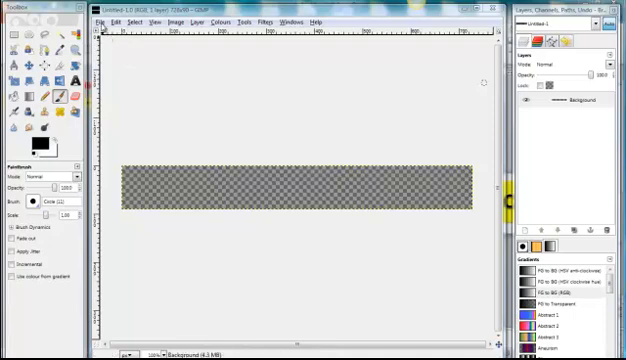
Open Banner example 1 resize.gif and paste it into the untitled image as a new layer
click(99, 19)
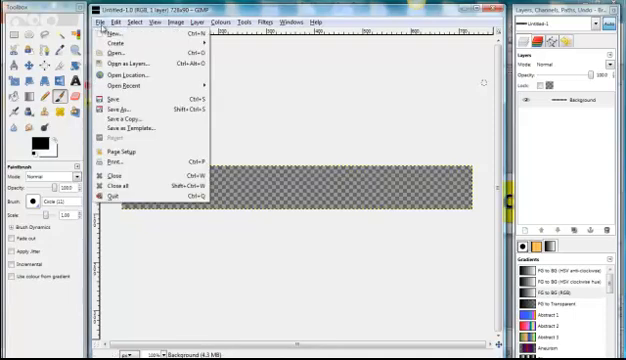
mouse_move(122, 58)
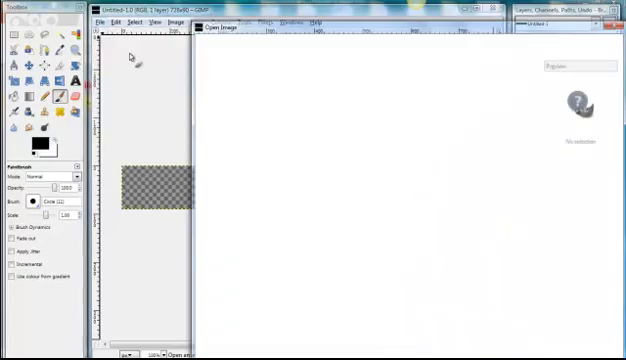
click(300, 97)
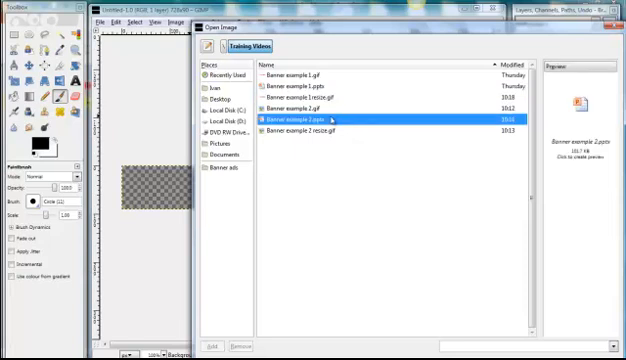
mouse_move(330, 97)
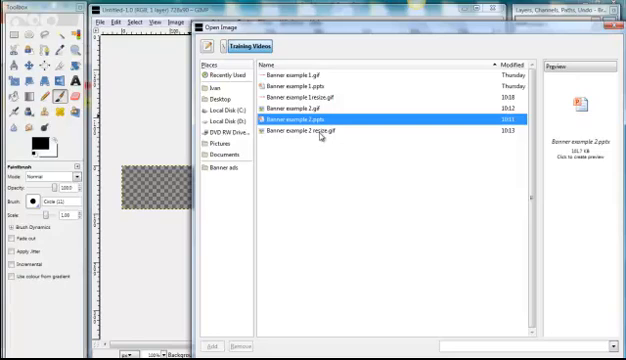
click(300, 97)
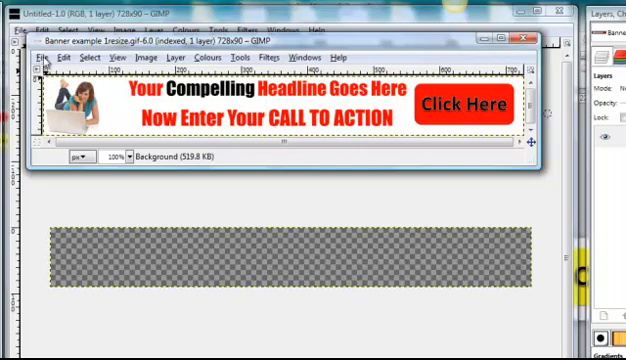
click(63, 57)
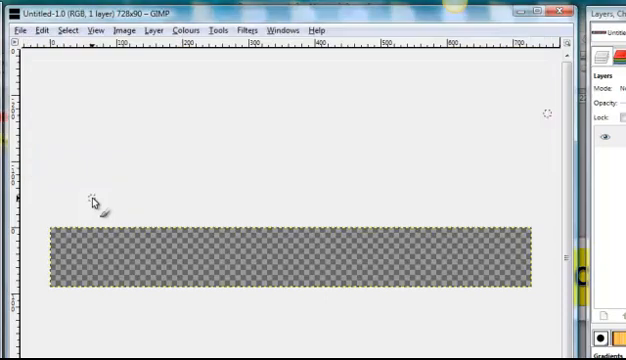
mouse_move(47, 31)
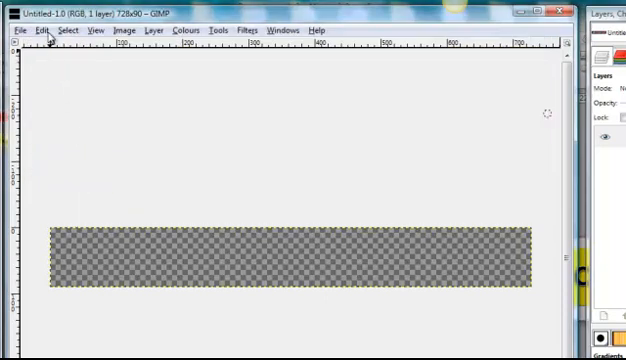
click(43, 30)
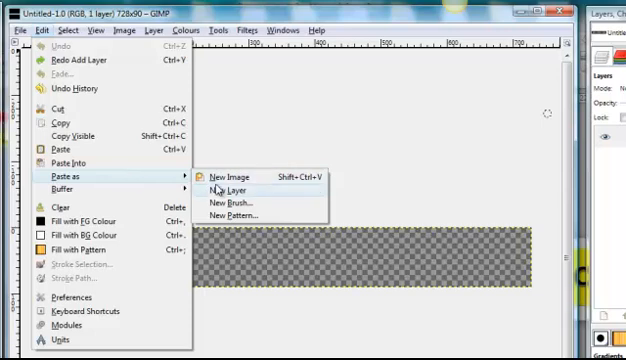
click(236, 191)
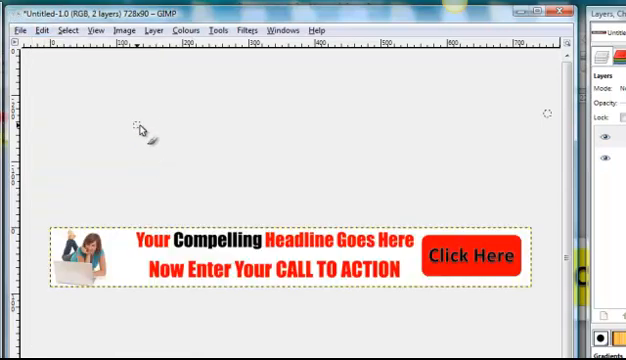
mouse_move(207, 192)
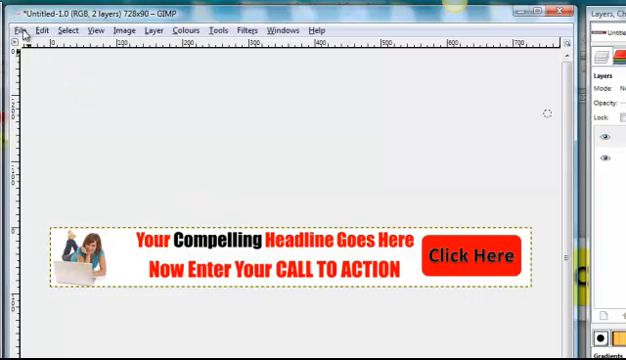
Open Banner example 2 resize.gif, copy it, and paste it into the untitled image as a layer
click(15, 30)
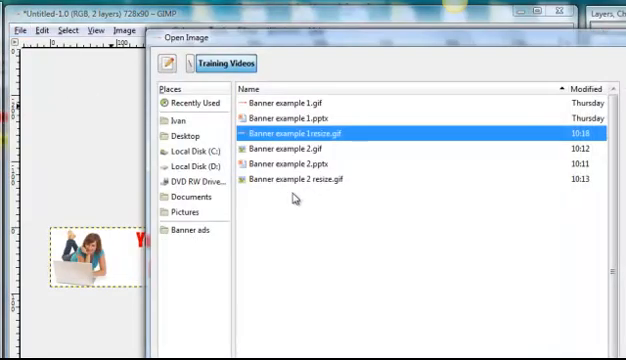
click(302, 180)
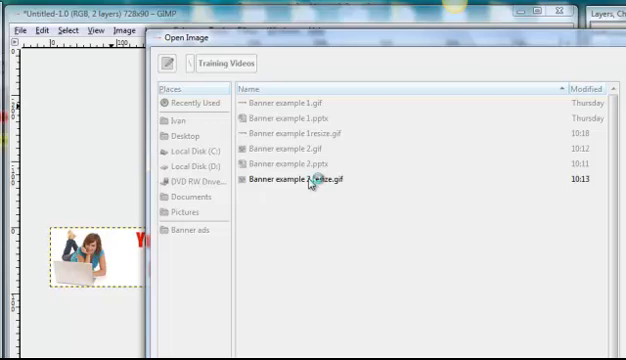
double_click(300, 181)
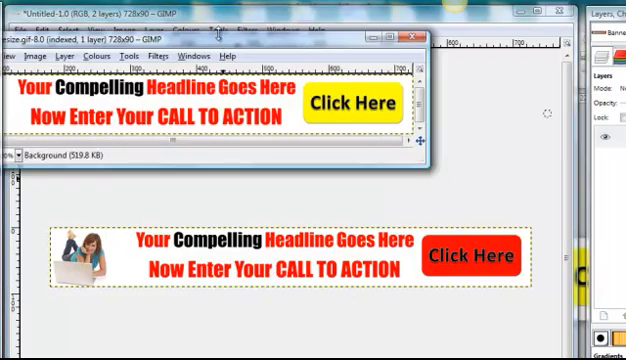
mouse_move(315, 47)
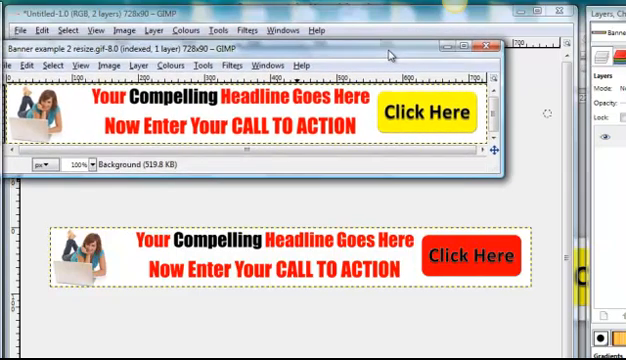
click(22, 64)
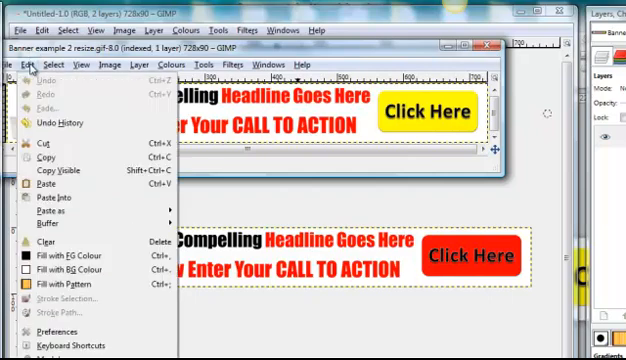
mouse_move(59, 164)
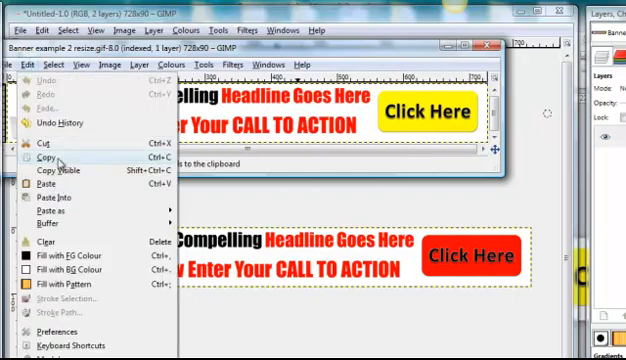
click(47, 159)
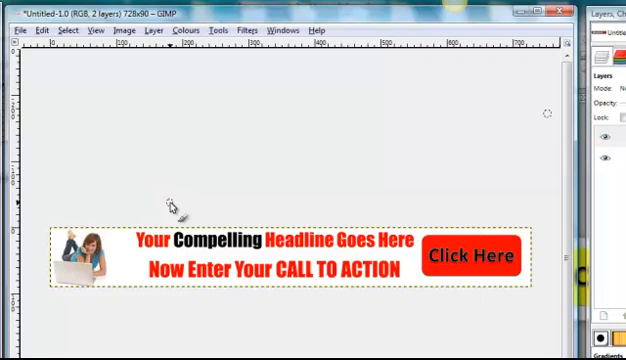
click(39, 30)
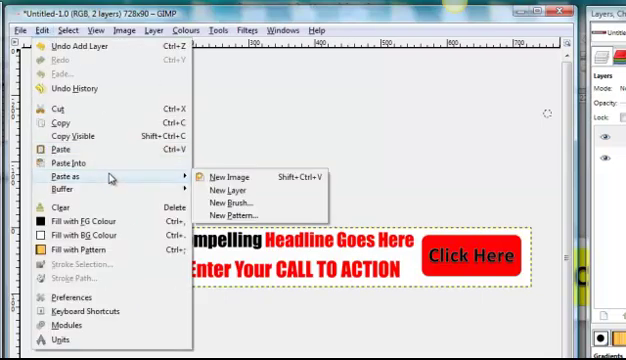
mouse_move(230, 190)
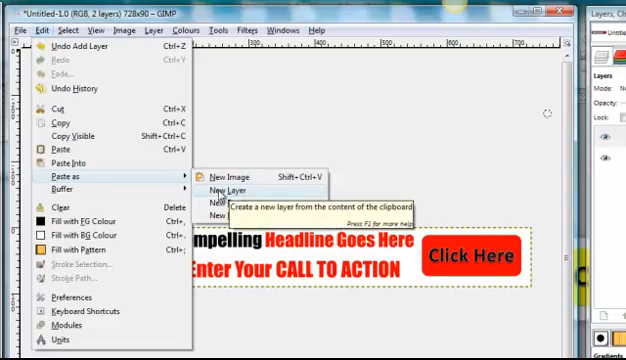
click(222, 191)
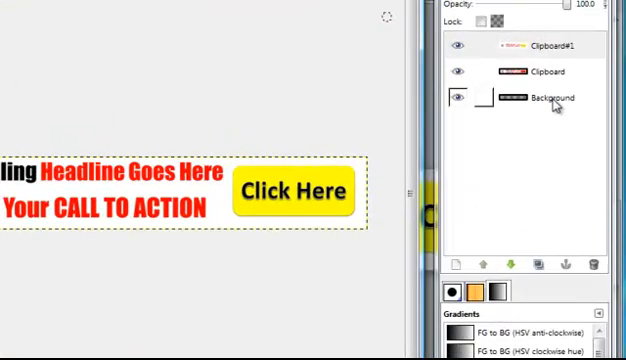
Select the empty Background layer and delete it
click(536, 72)
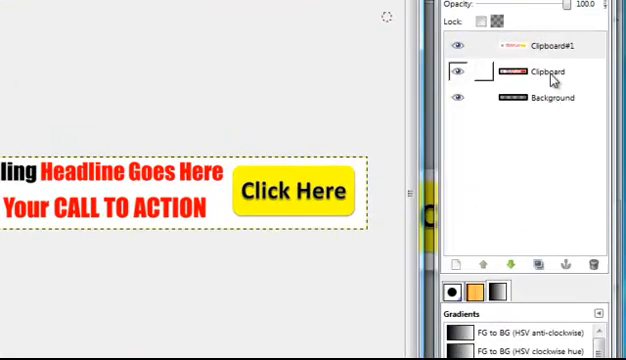
click(540, 48)
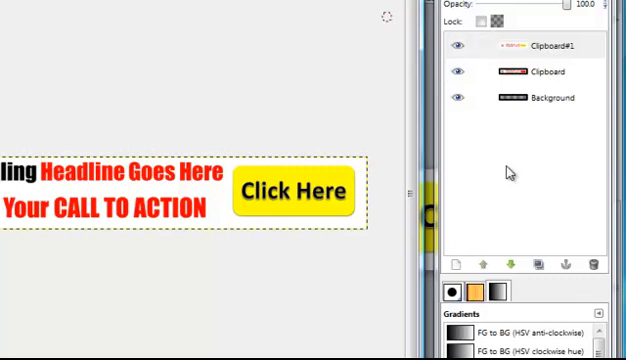
click(550, 97)
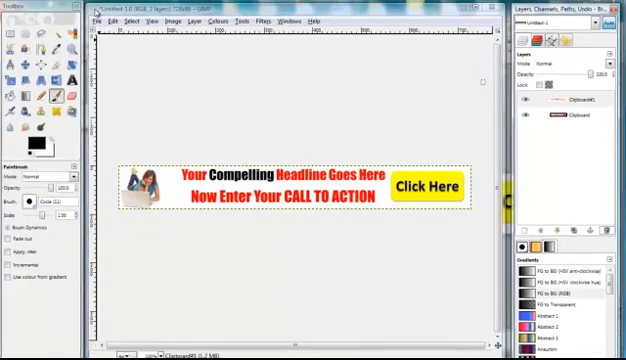
Export the banner as GIF image 'rotating training ad' into the Training images folder
click(100, 22)
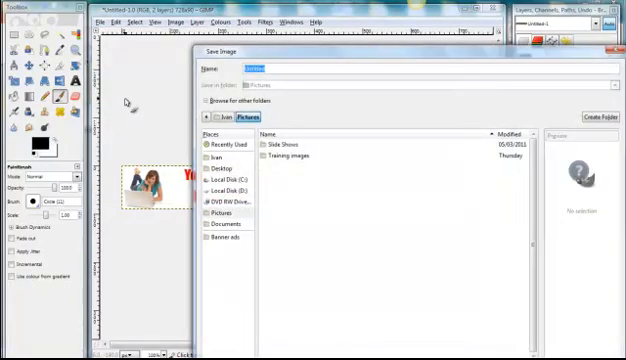
click(280, 68)
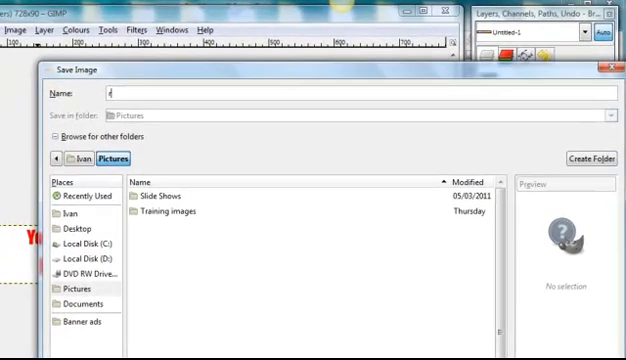
text(rotating tr)
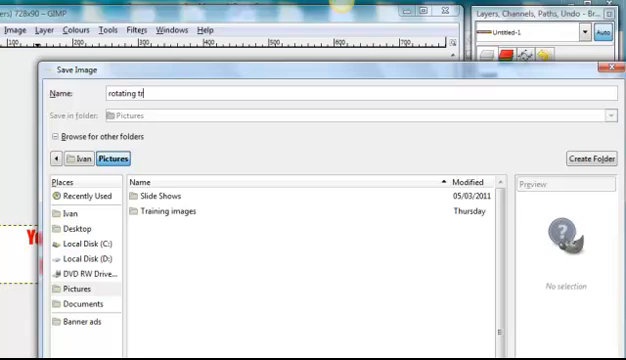
text(aining)
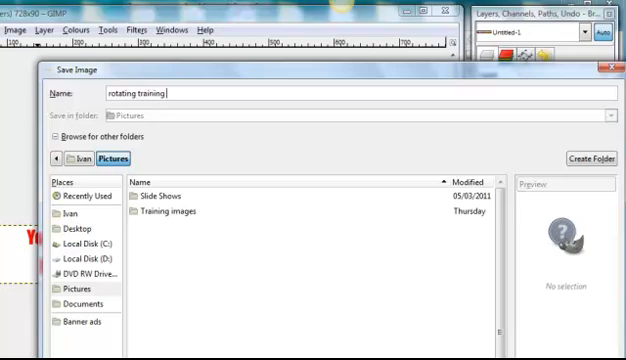
text(ad)
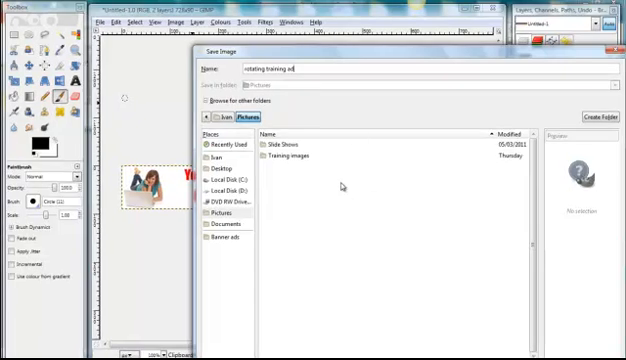
double_click(285, 156)
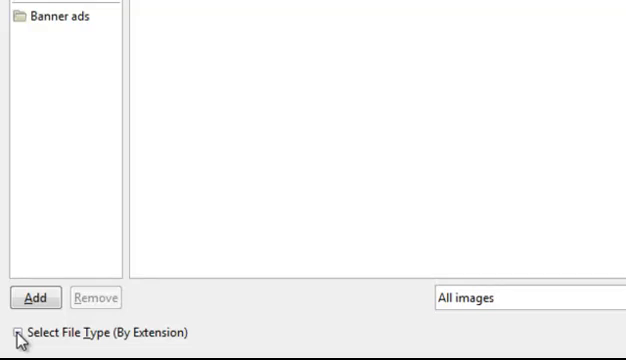
click(14, 332)
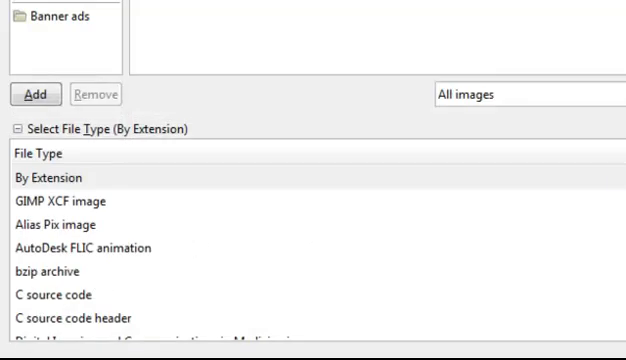
scroll(down, 3)
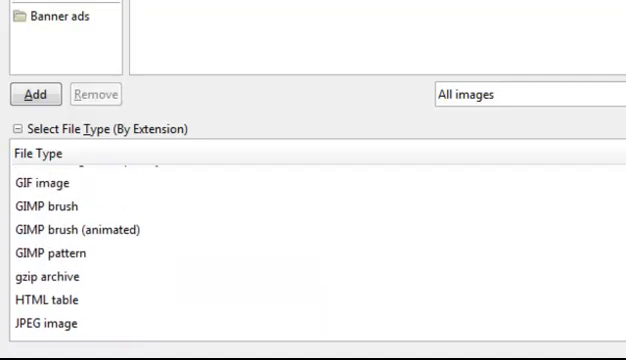
mouse_move(48, 178)
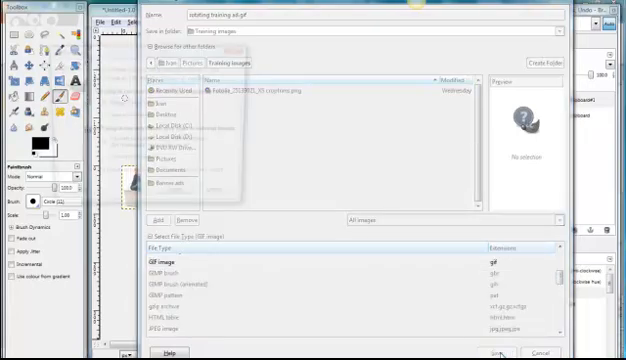
click(501, 352)
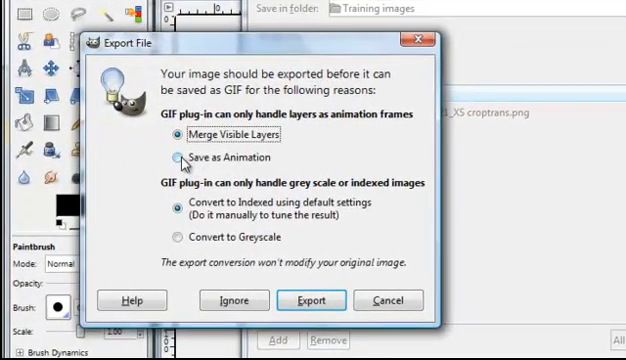
Choose Save as Animation, proceed with the export, and select the frame delay field
click(171, 157)
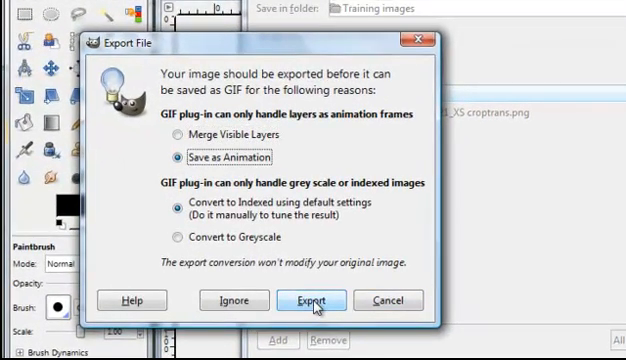
click(310, 300)
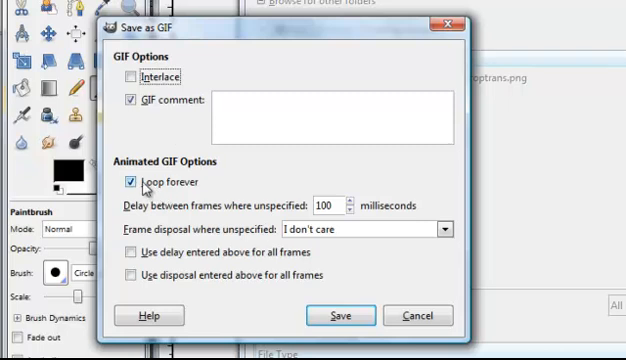
mouse_move(229, 161)
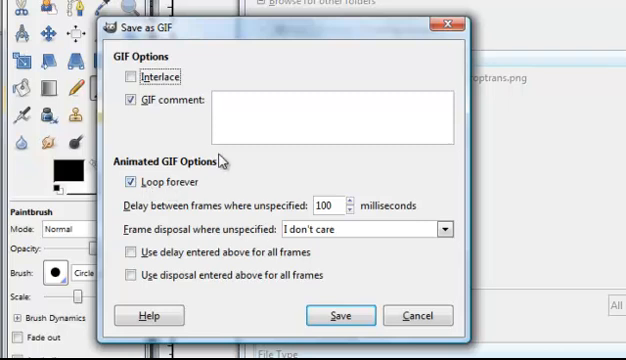
mouse_move(180, 172)
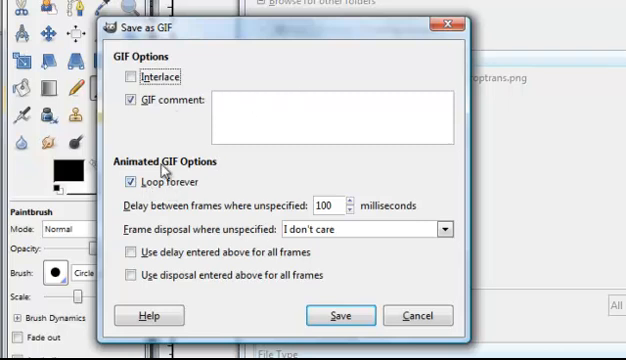
mouse_move(290, 222)
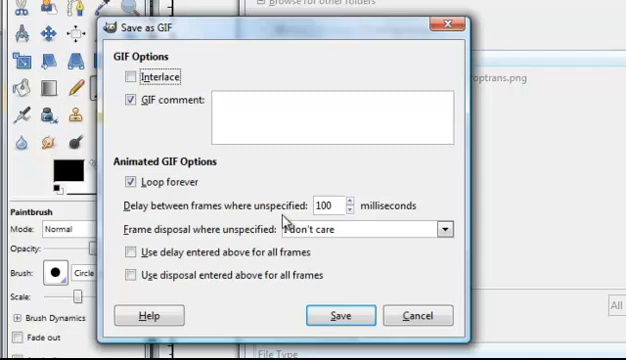
mouse_move(268, 215)
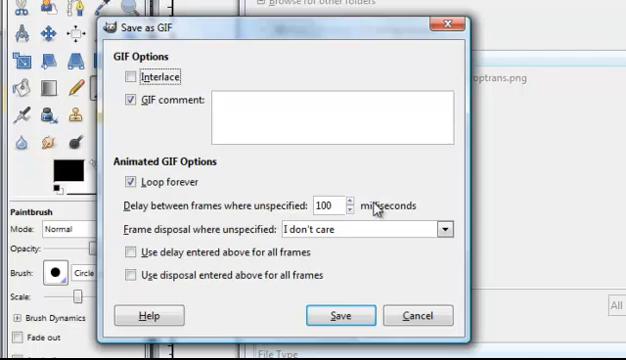
click(325, 205)
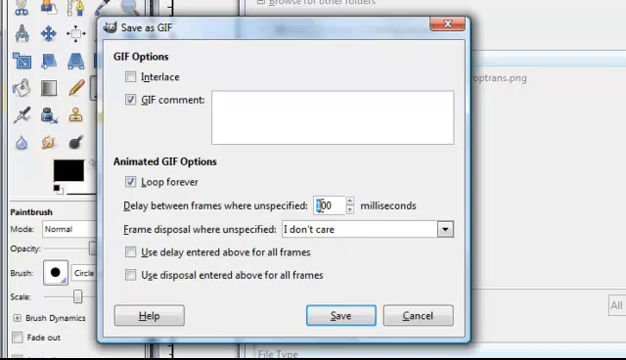
Apply a 500 ms delay and one-frame-per-layer replace disposal to all frames, then save
text(500)
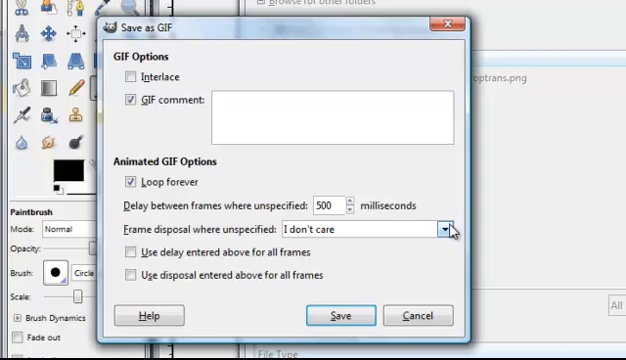
click(440, 228)
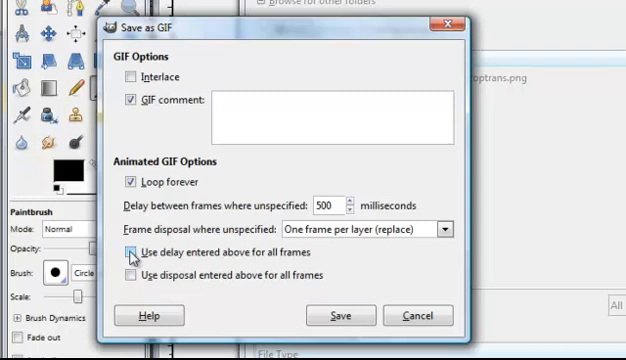
click(134, 262)
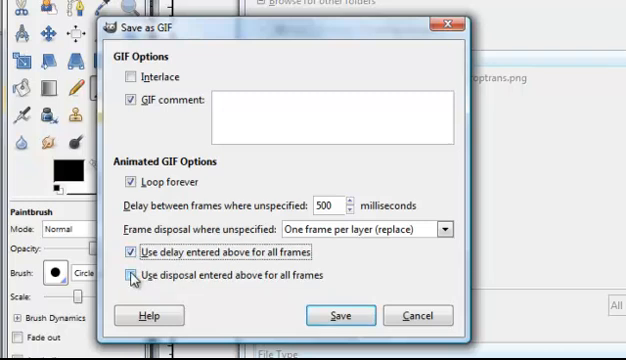
click(137, 274)
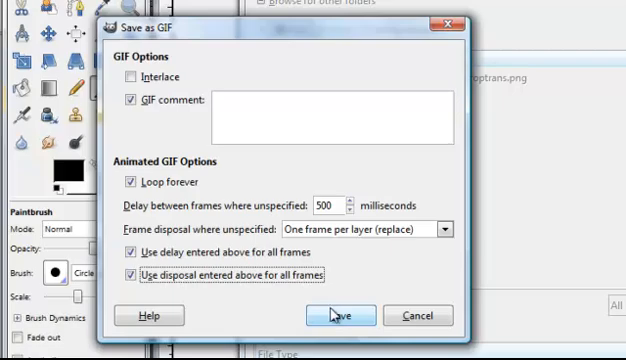
mouse_move(345, 319)
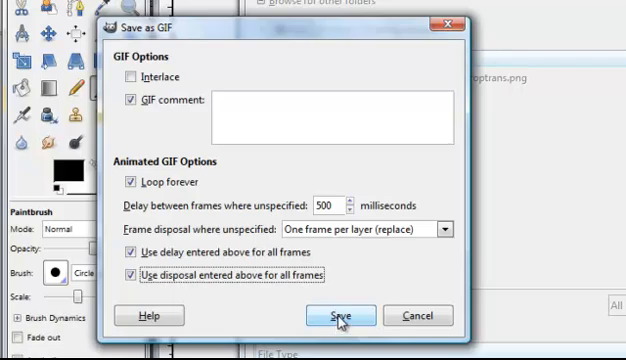
click(342, 316)
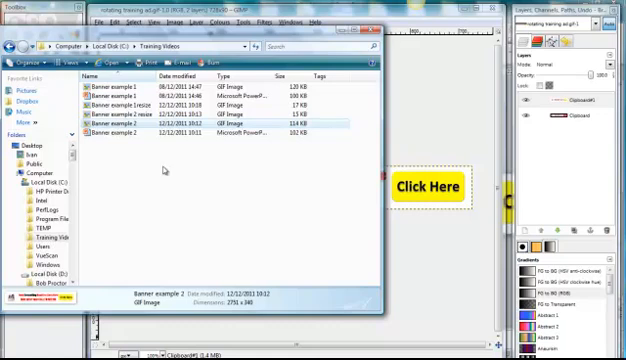
mouse_move(157, 169)
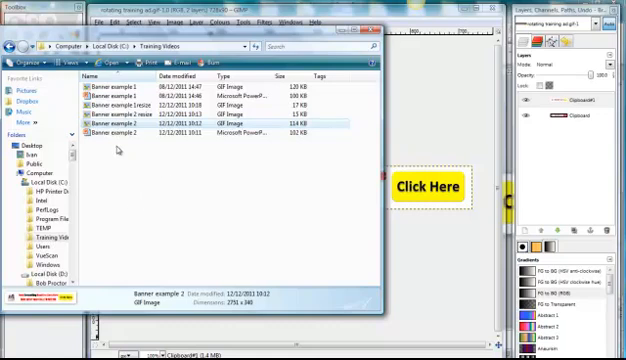
mouse_move(148, 190)
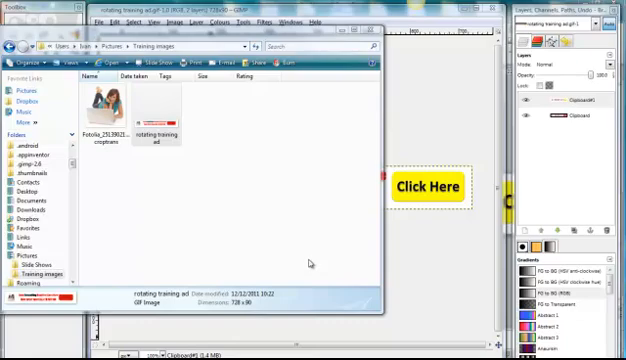
Open the rotating training ad GIF in QuickTime and replay its one-second animation repeatedly
double_click(156, 110)
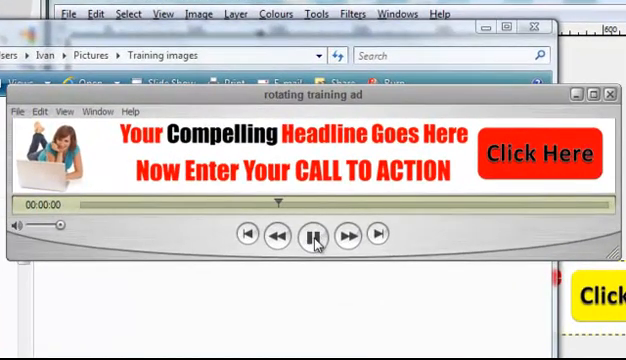
click(312, 234)
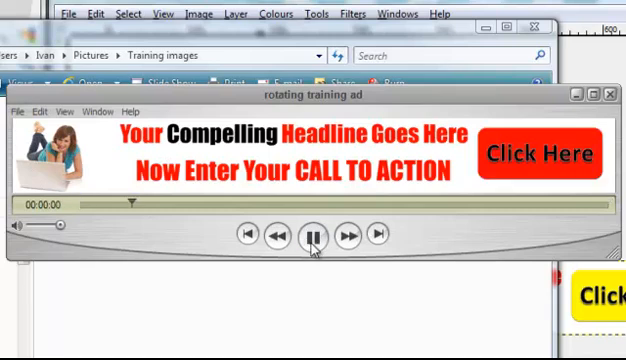
click(313, 232)
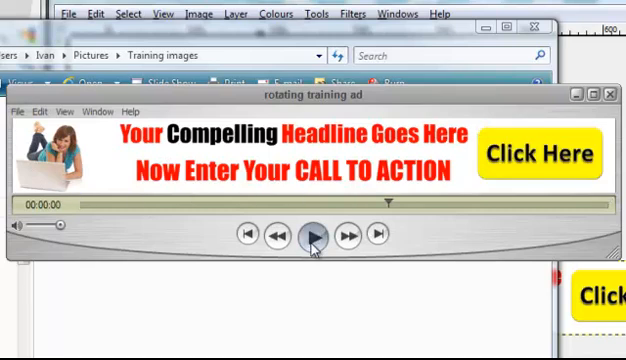
click(311, 234)
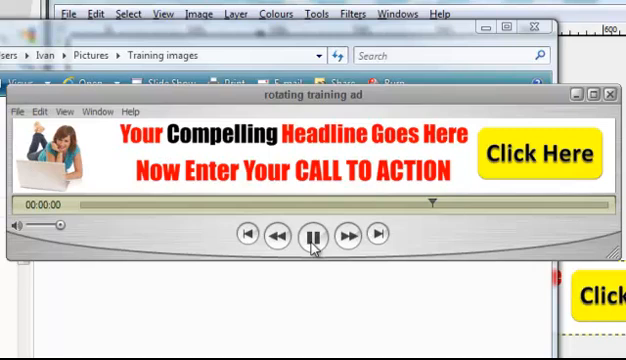
click(311, 233)
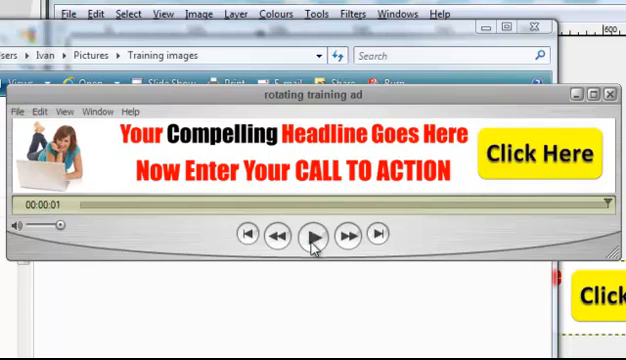
click(312, 231)
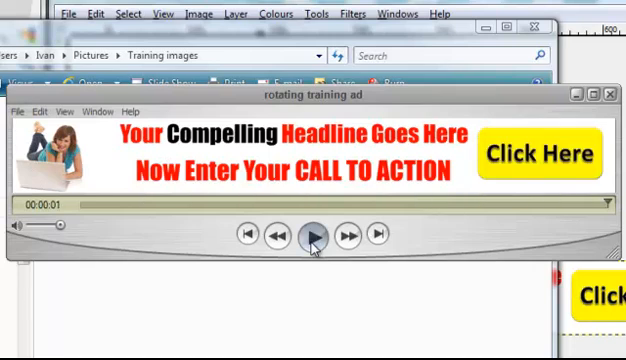
click(314, 232)
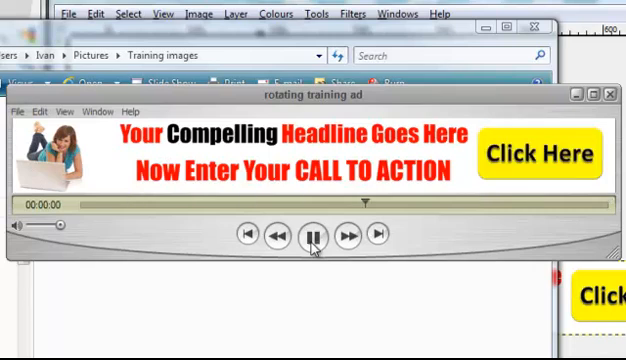
click(311, 232)
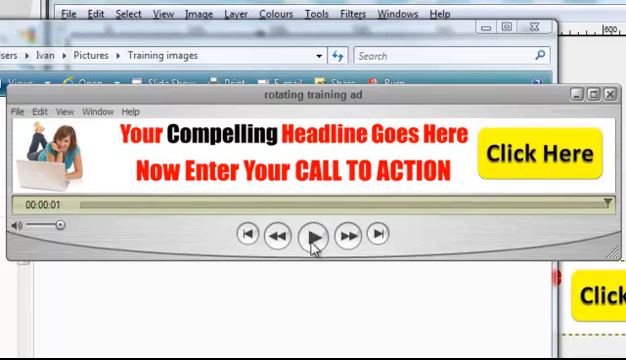
click(312, 232)
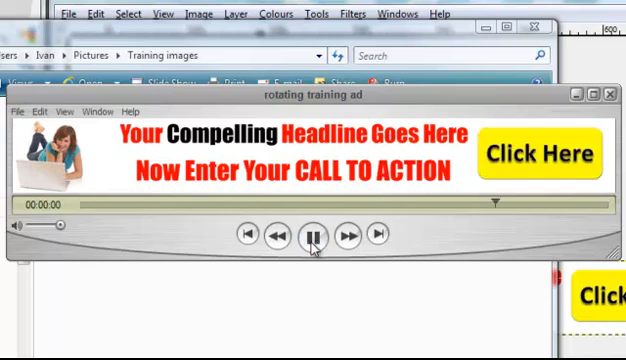
click(311, 231)
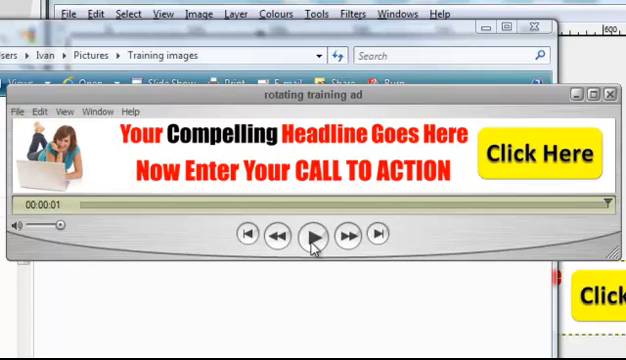